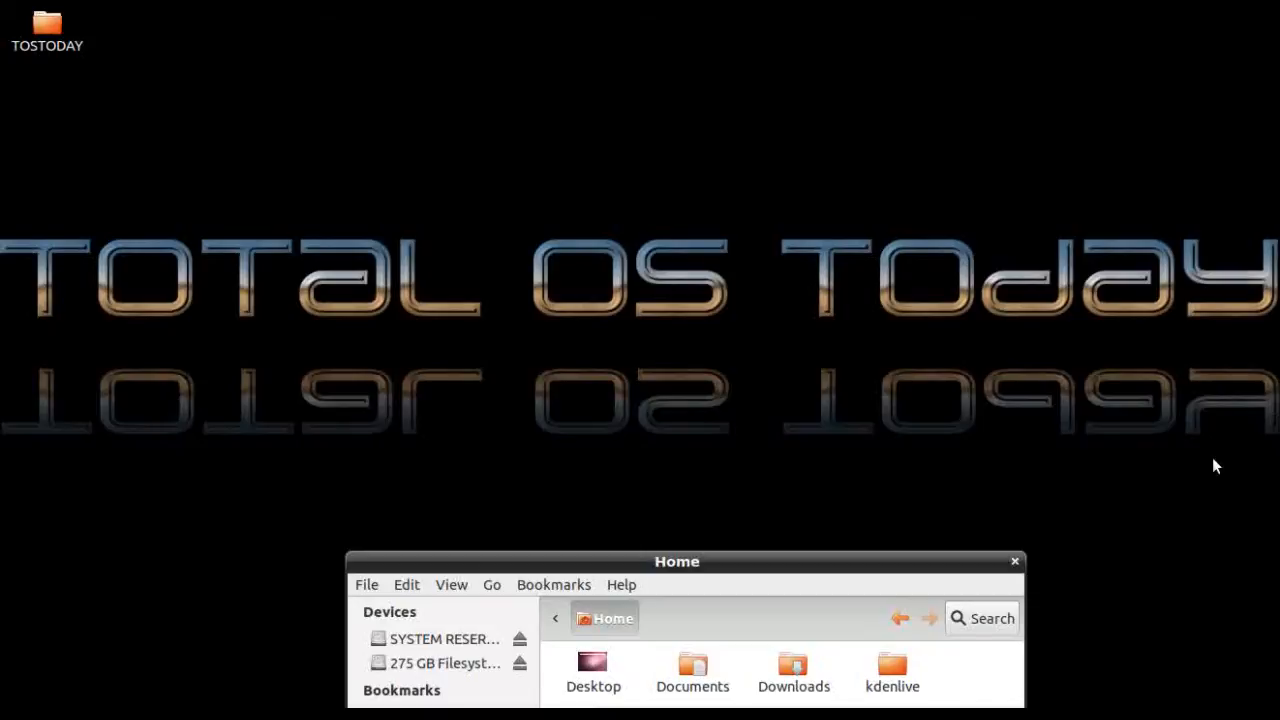
{"action": "mouse_move", "coordinate": [500, 664]}
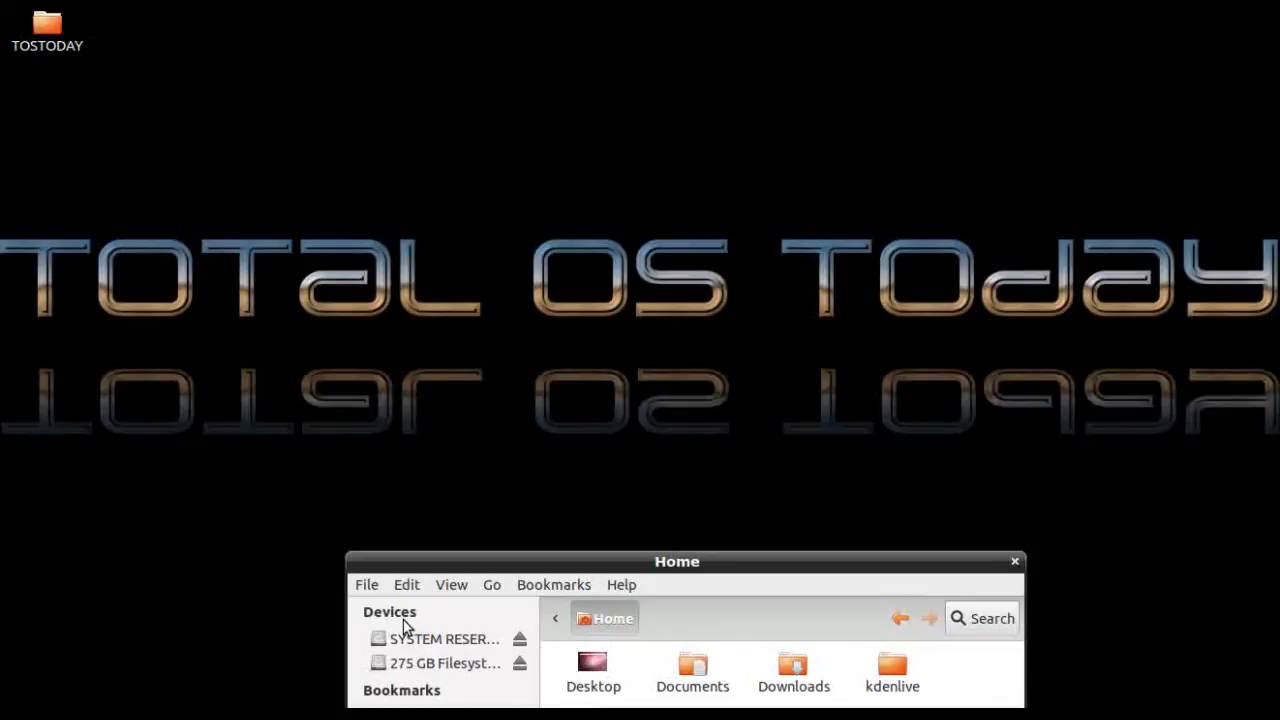
Step: Browse the SYSTEM RESERVED partition, then the 275 GB Windows filesystem showing Binaries, Boot and Documents and Settings
{"action": "left_click_drag", "start_coordinate": [676, 560], "coordinate": [684, 532]}
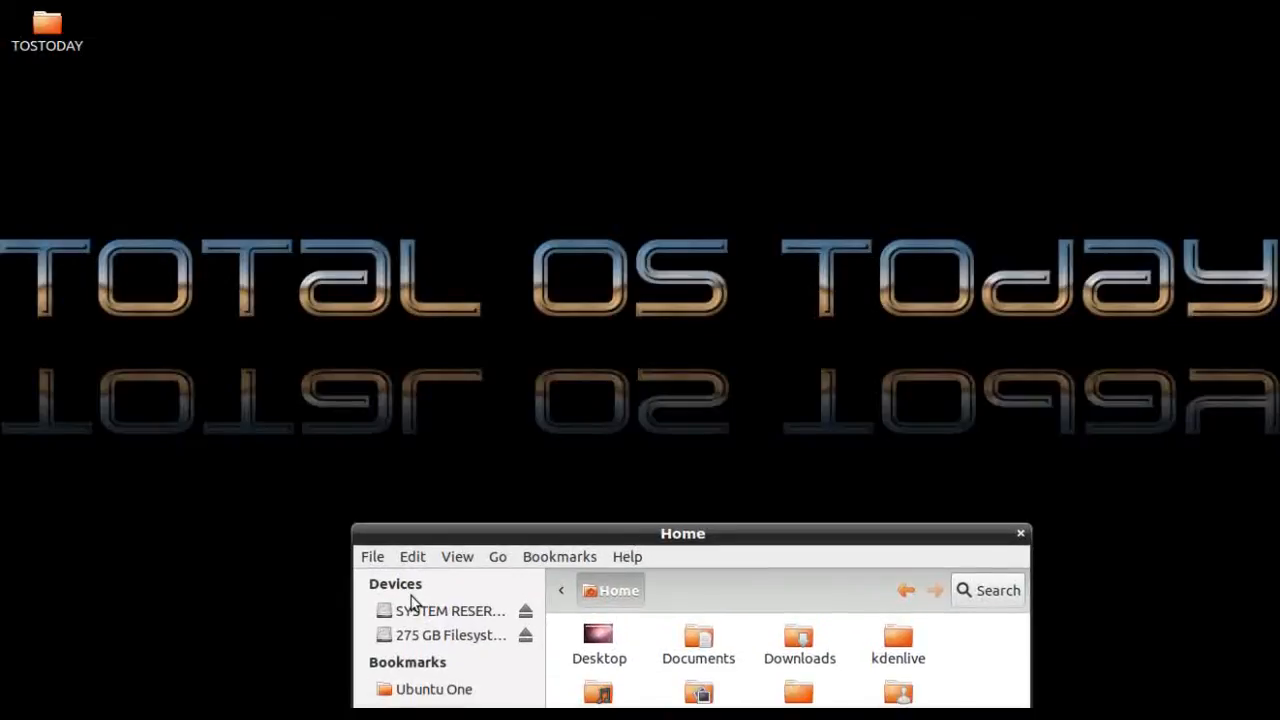
{"action": "left_click", "coordinate": [450, 610]}
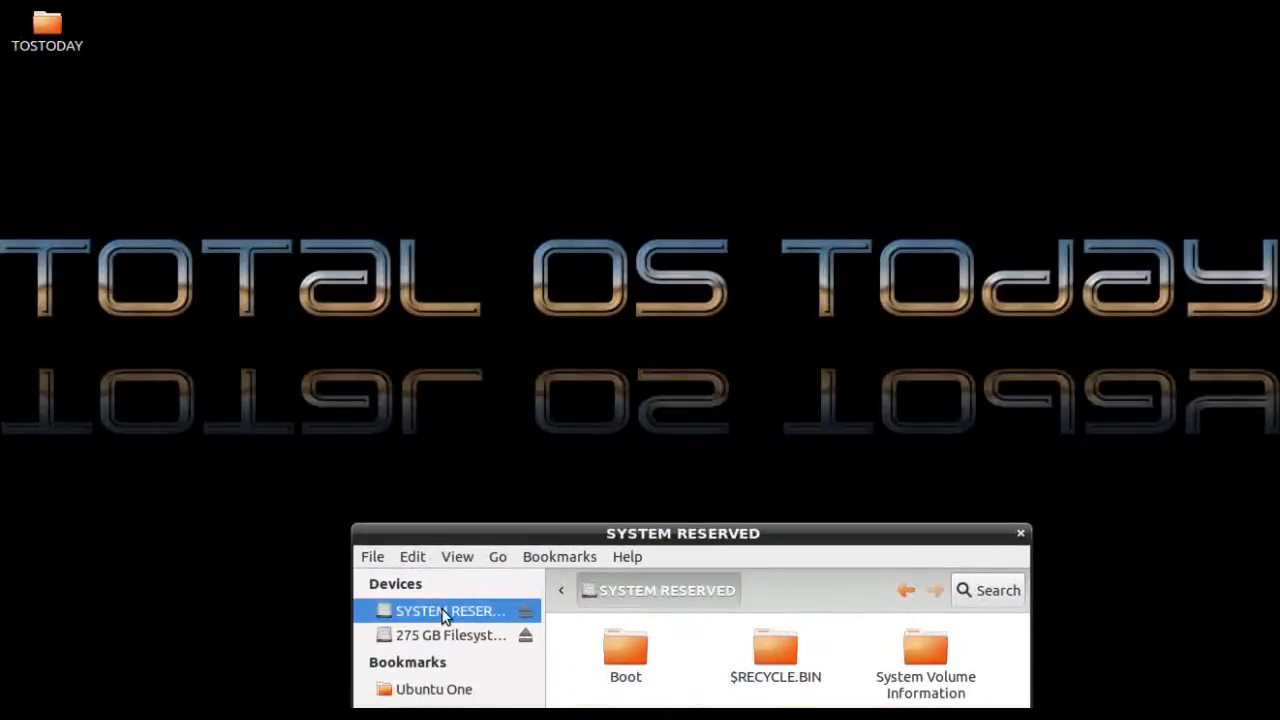
{"action": "left_click", "coordinate": [452, 636]}
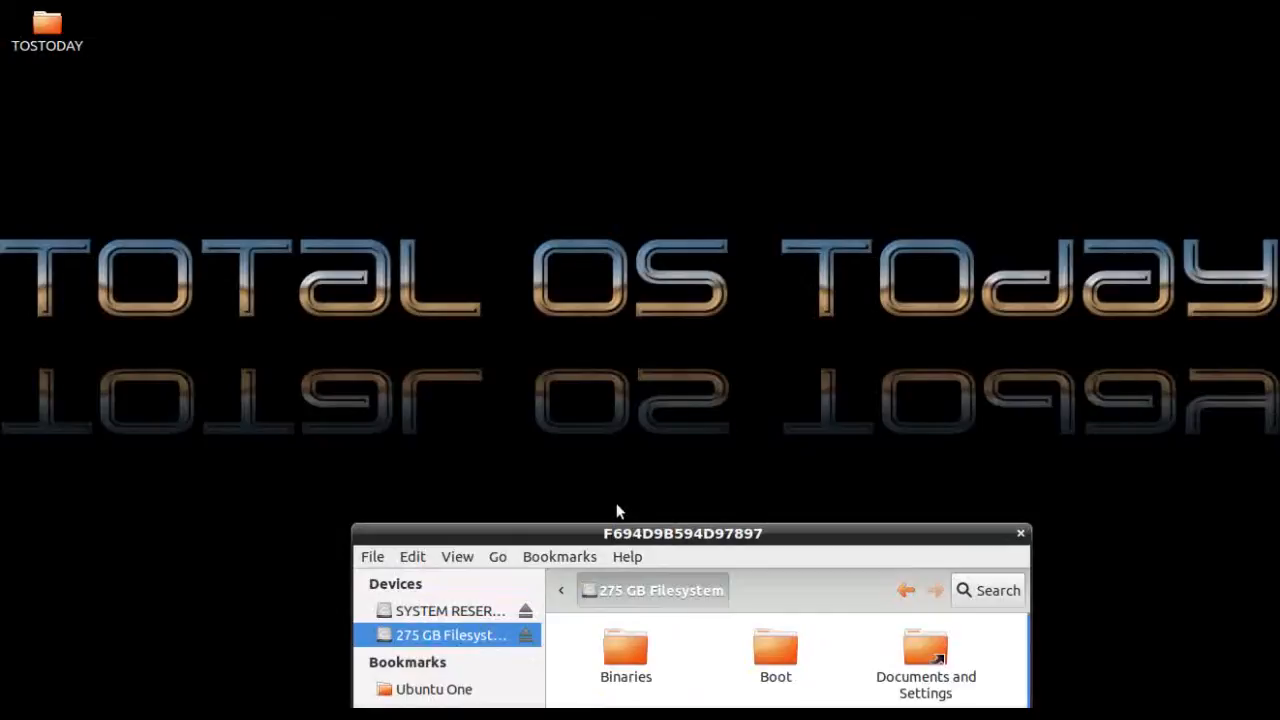
{"action": "left_click_drag", "start_coordinate": [684, 532], "coordinate": [684, 504]}
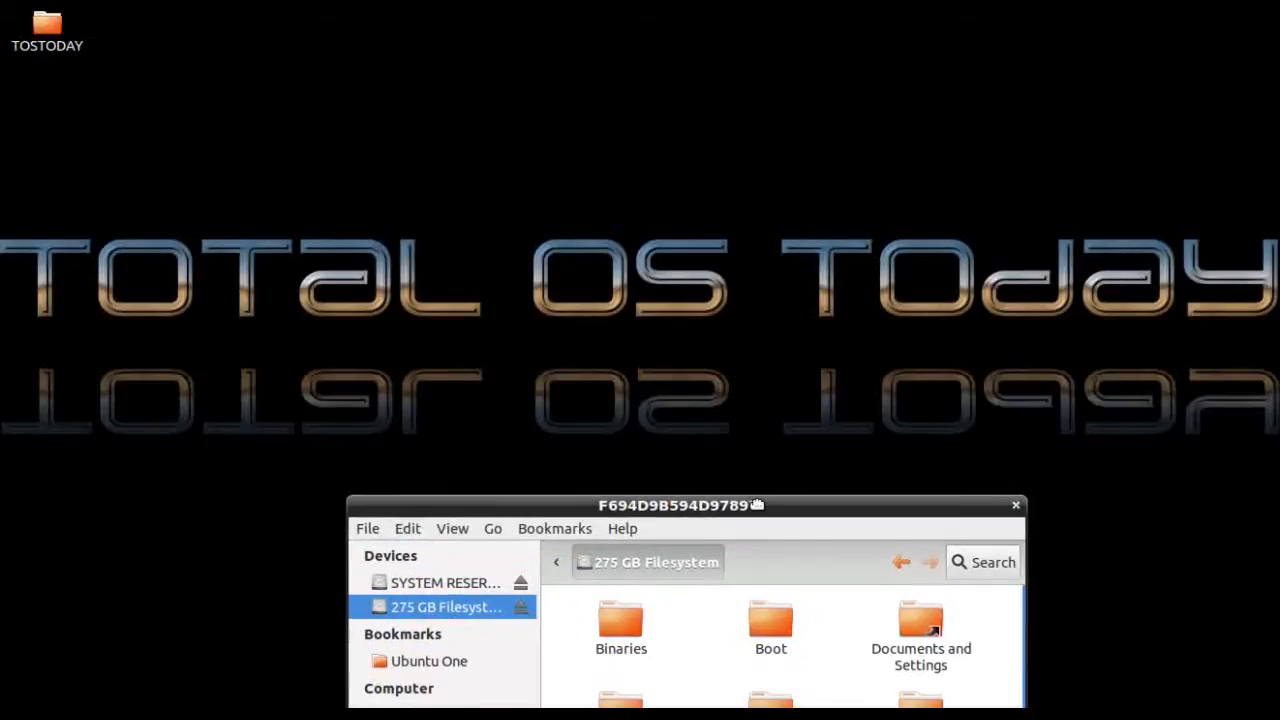
Step: Navigate into Documents and Settings and then the mypc user folder
{"action": "left_click_drag", "start_coordinate": [680, 504], "coordinate": [688, 456]}
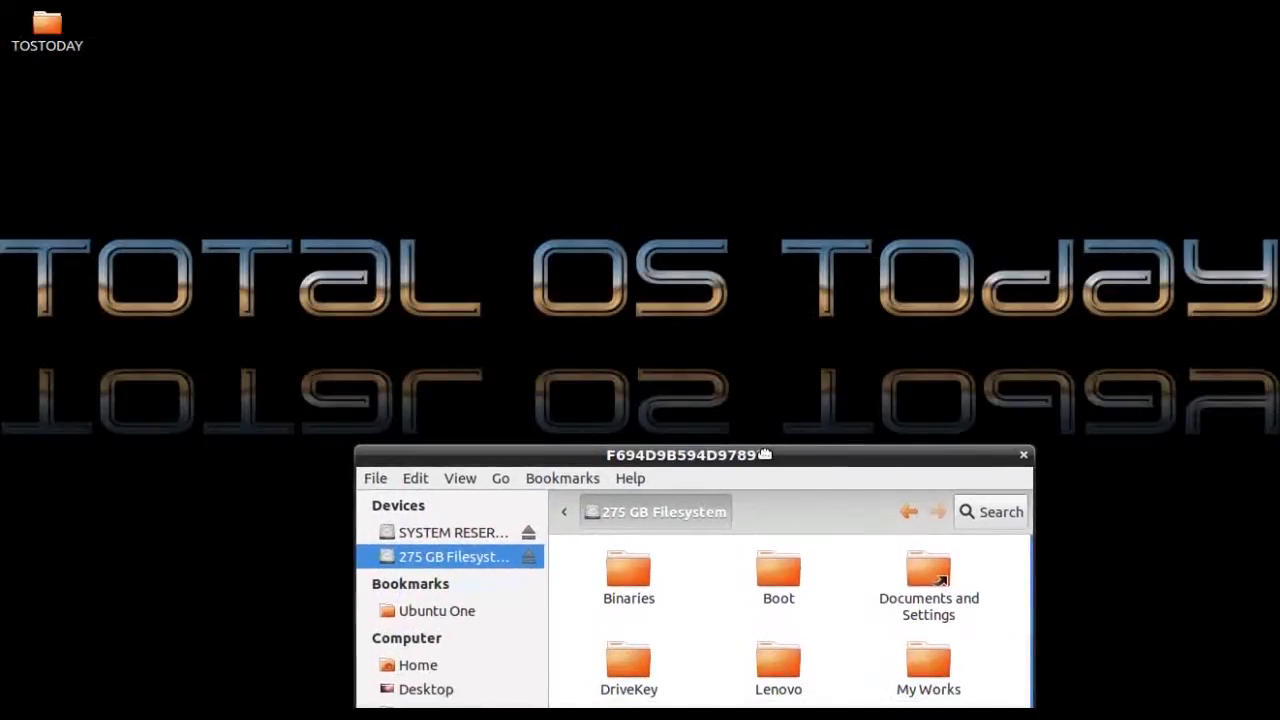
{"action": "left_click", "coordinate": [928, 576]}
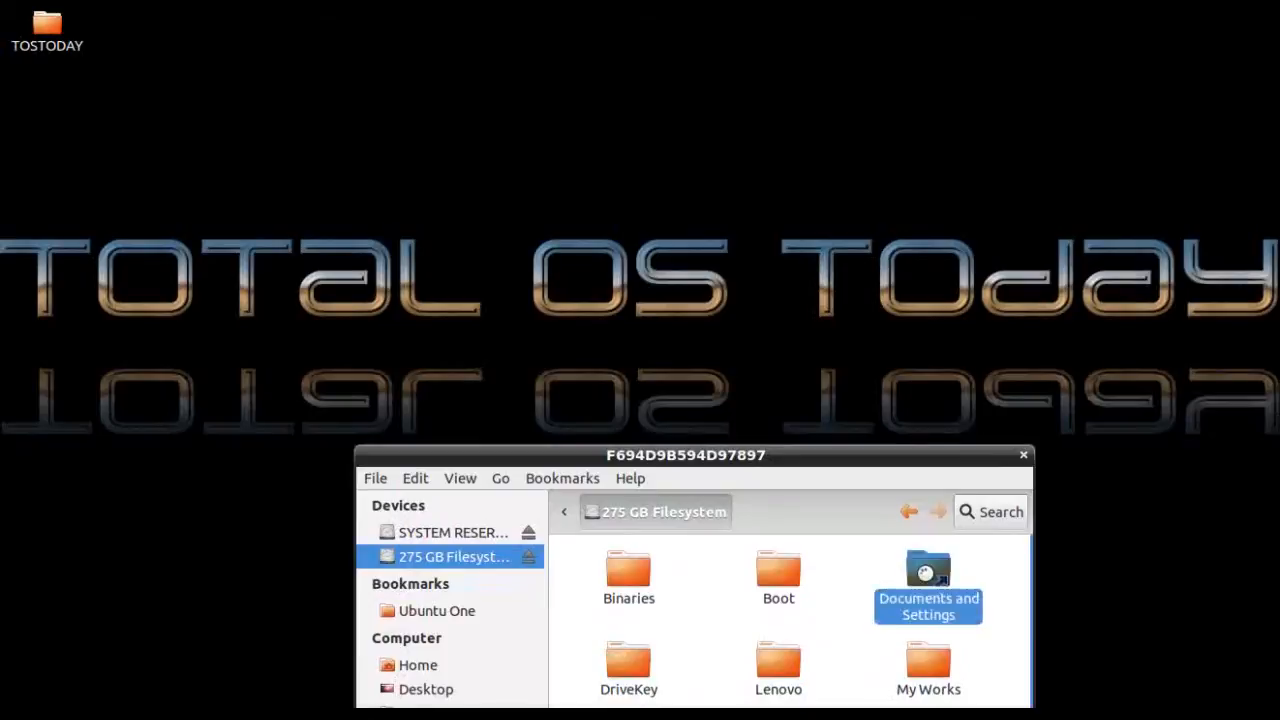
{"action": "double_click", "coordinate": [928, 580]}
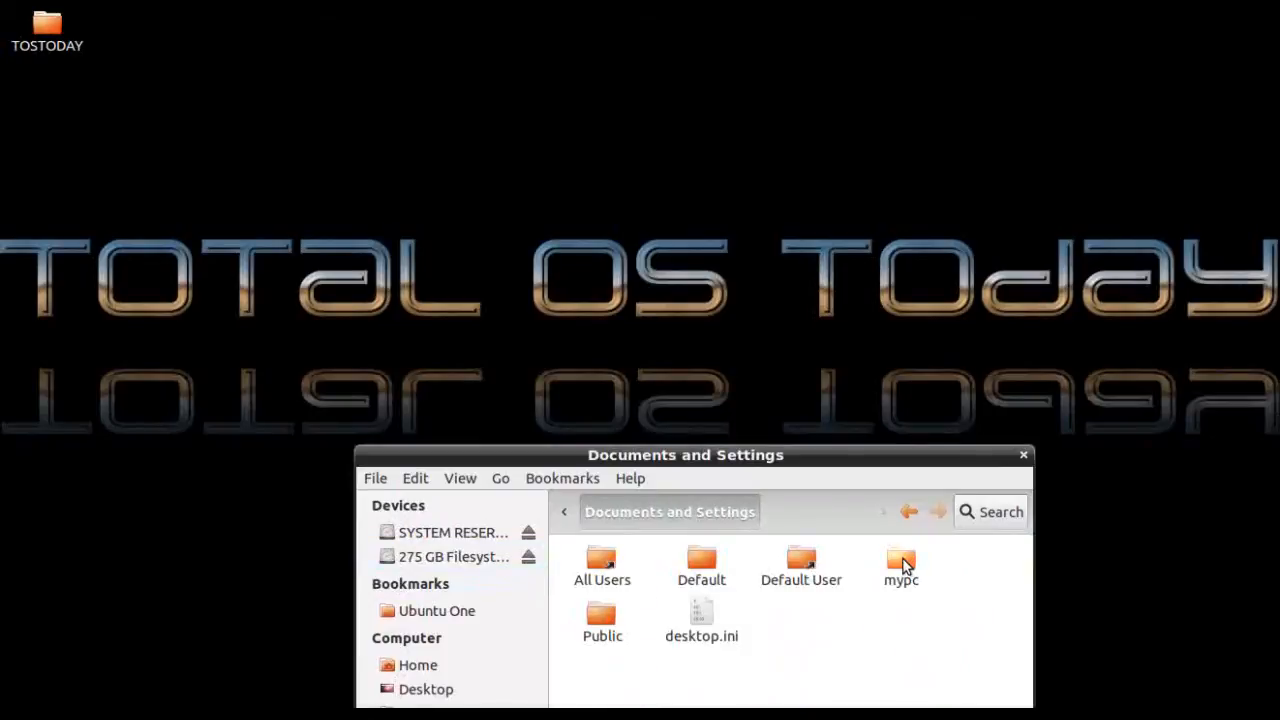
{"action": "double_click", "coordinate": [900, 564]}
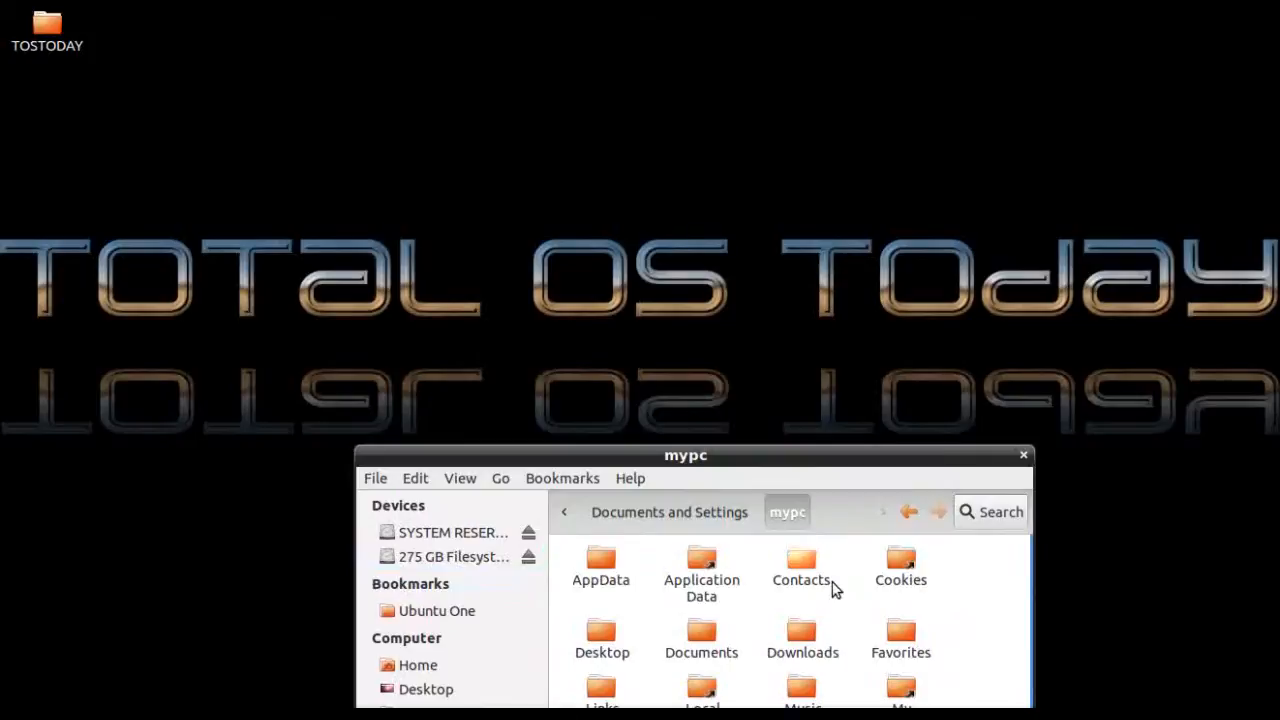
{"action": "mouse_move", "coordinate": [790, 570]}
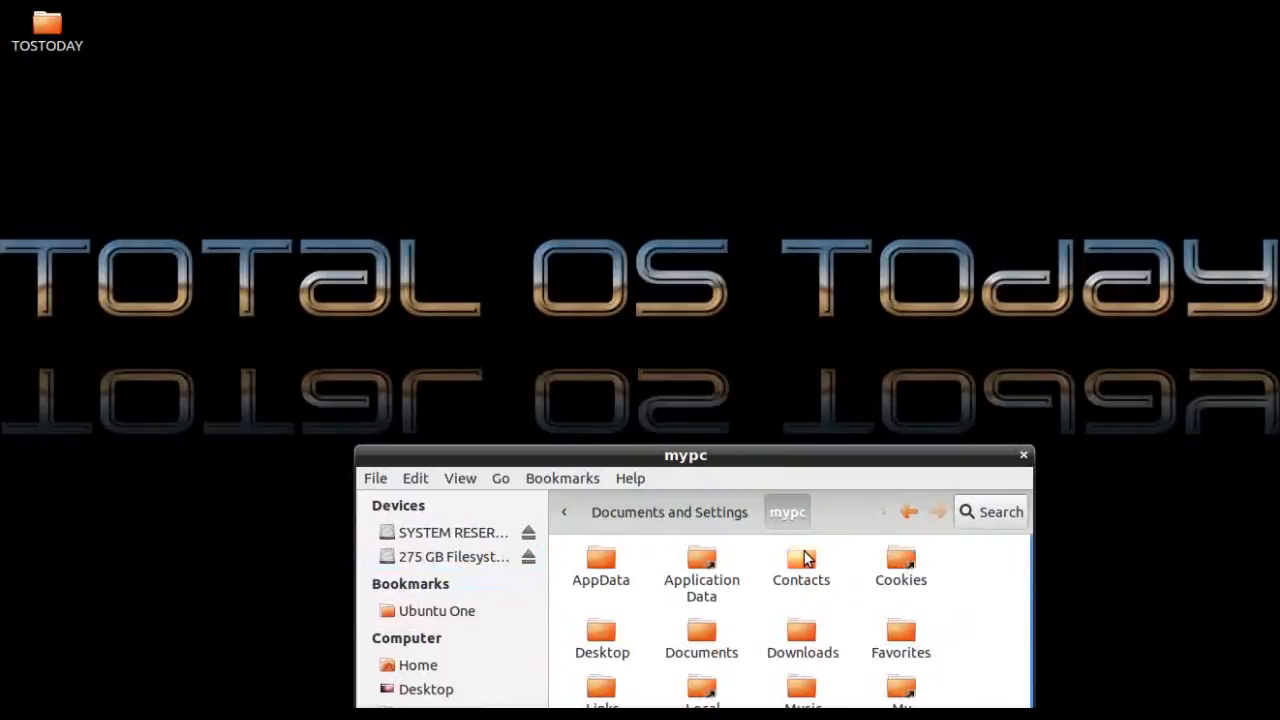
Step: Copy the Contacts folder to the desktop and move its icon into place
{"action": "right_click", "coordinate": [800, 560]}
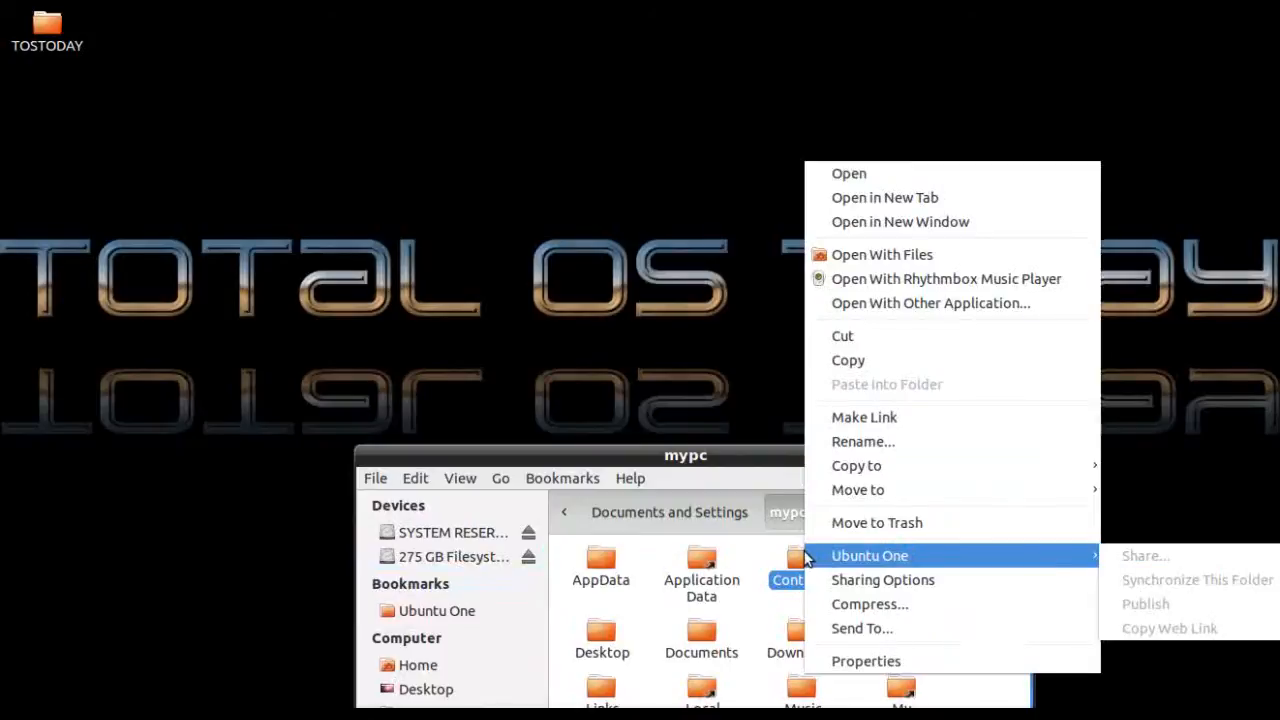
{"action": "mouse_move", "coordinate": [884, 464]}
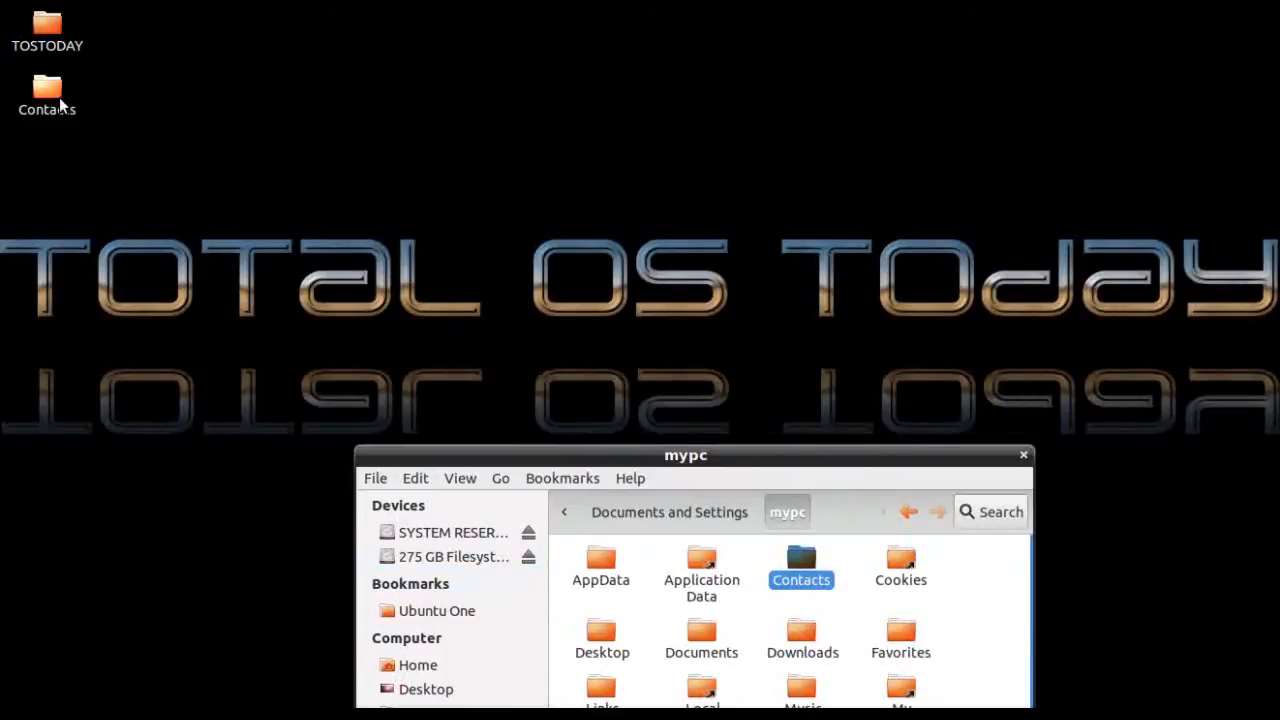
{"action": "left_click_drag", "start_coordinate": [46, 90], "coordinate": [500, 120]}
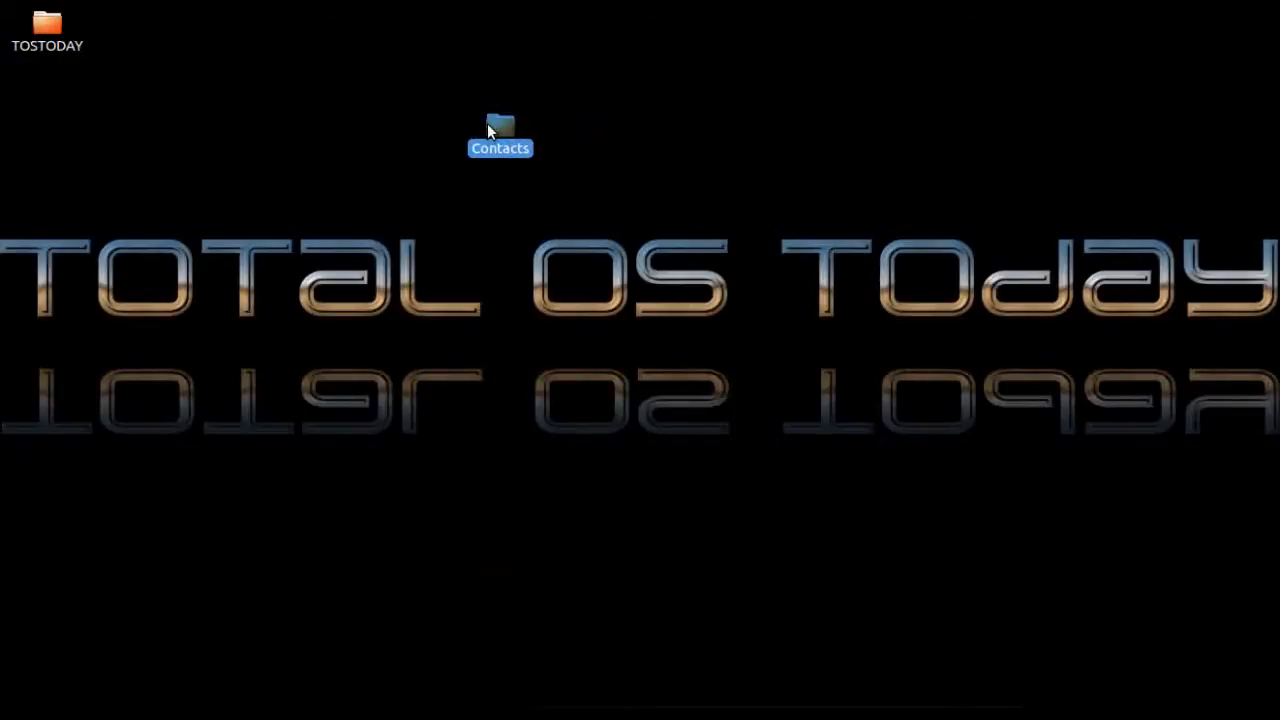
{"action": "double_click", "coordinate": [500, 136]}
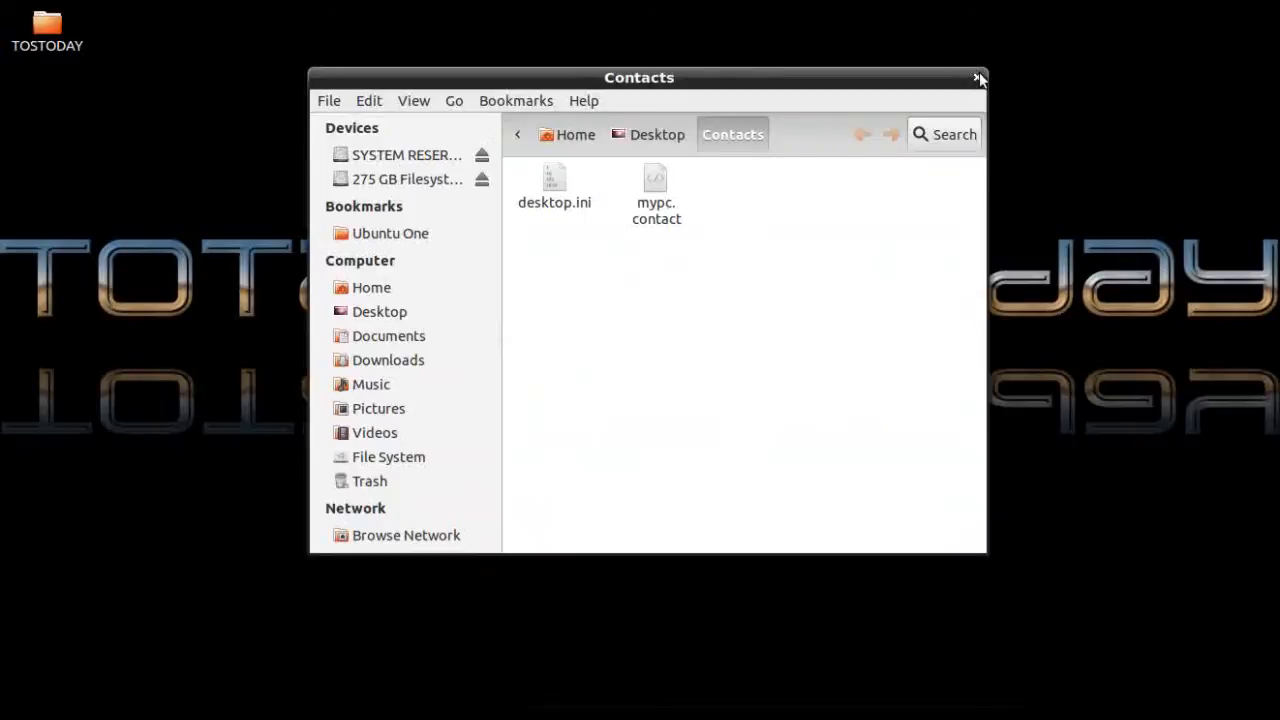
{"action": "left_click", "coordinate": [980, 76]}
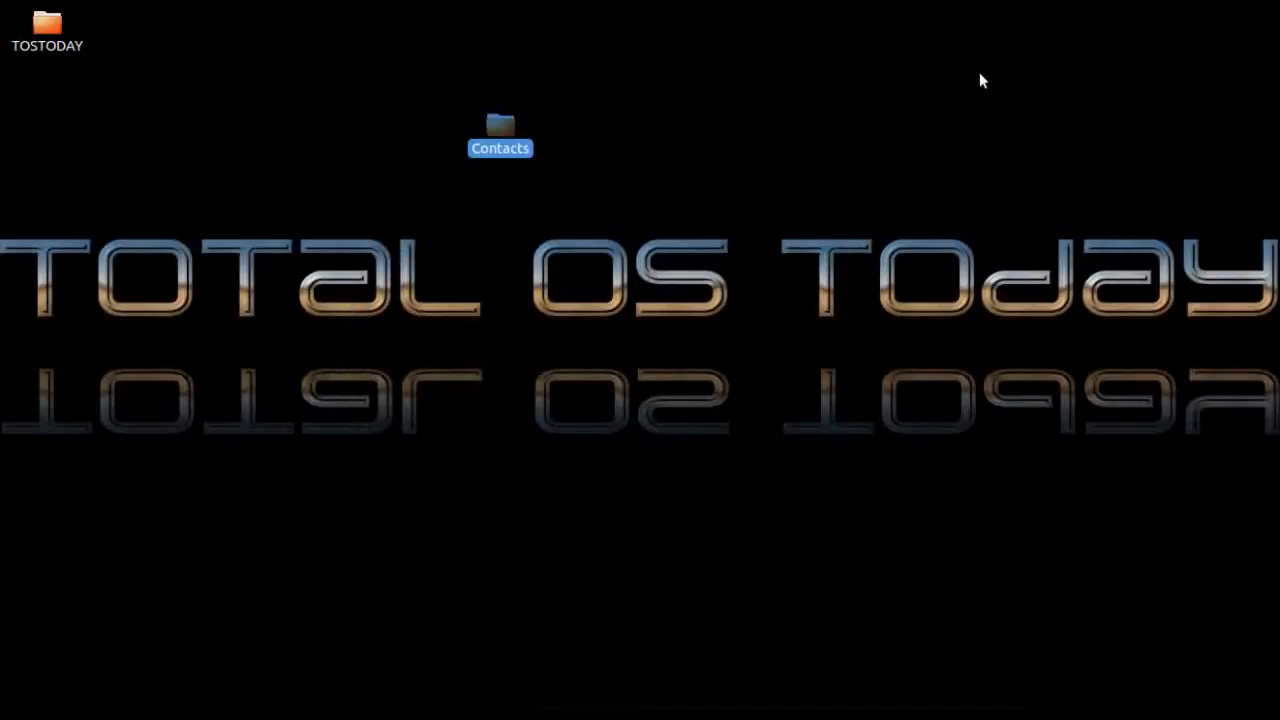
{"action": "mouse_move", "coordinate": [710, 110]}
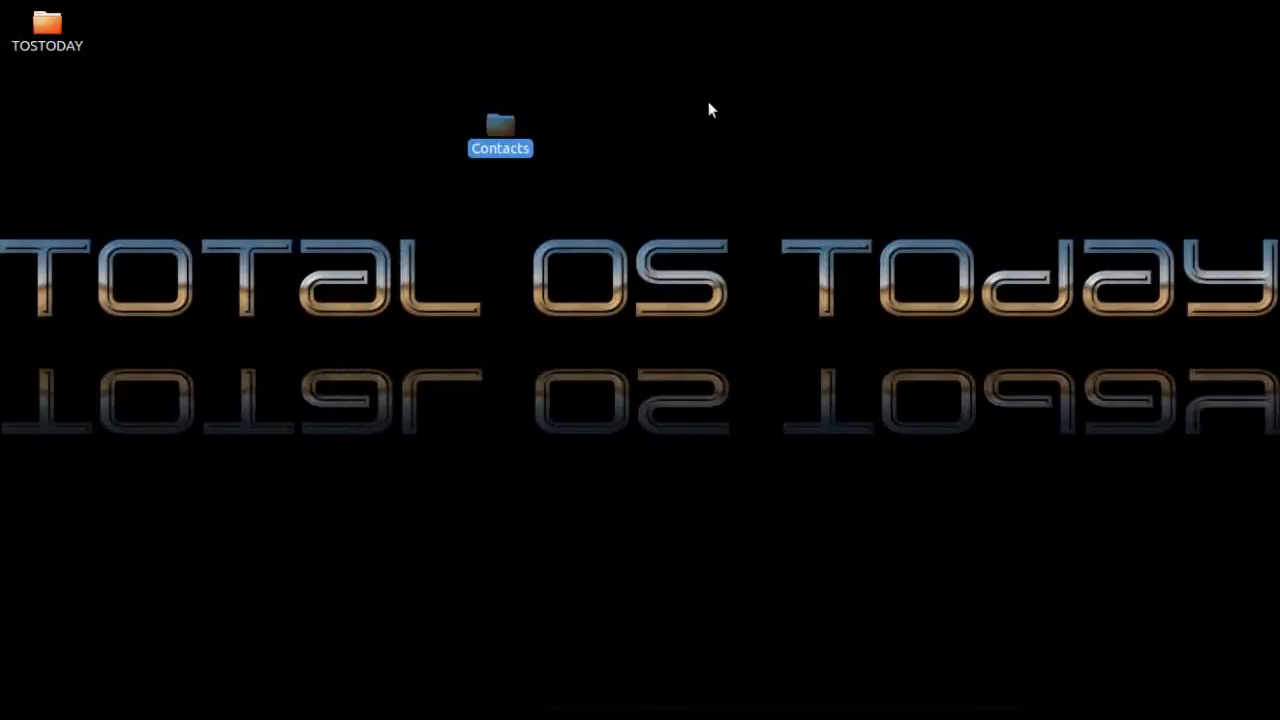
Step: Move the Contacts icon around the desktop, then open it to show desktop.ini and mypc.contact
{"action": "left_click_drag", "start_coordinate": [500, 130], "coordinate": [242, 84]}
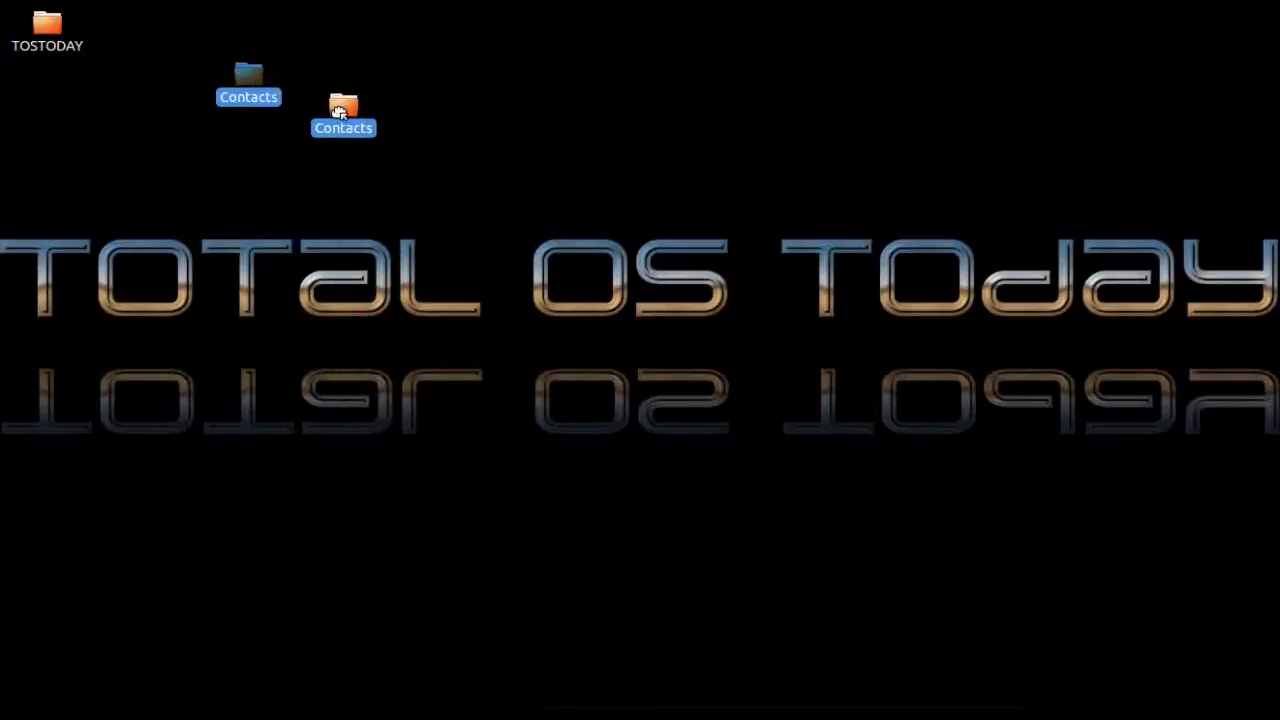
{"action": "left_click_drag", "start_coordinate": [248, 84], "coordinate": [344, 114]}
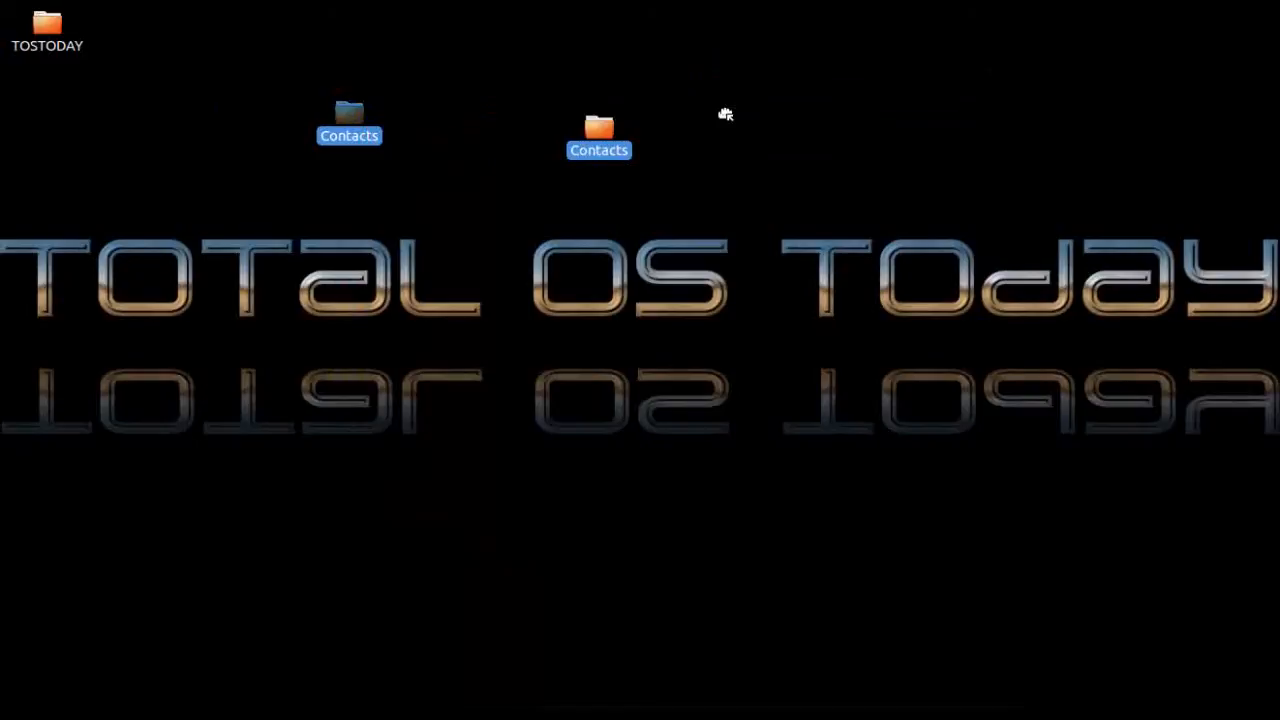
{"action": "left_click_drag", "start_coordinate": [598, 136], "coordinate": [788, 64]}
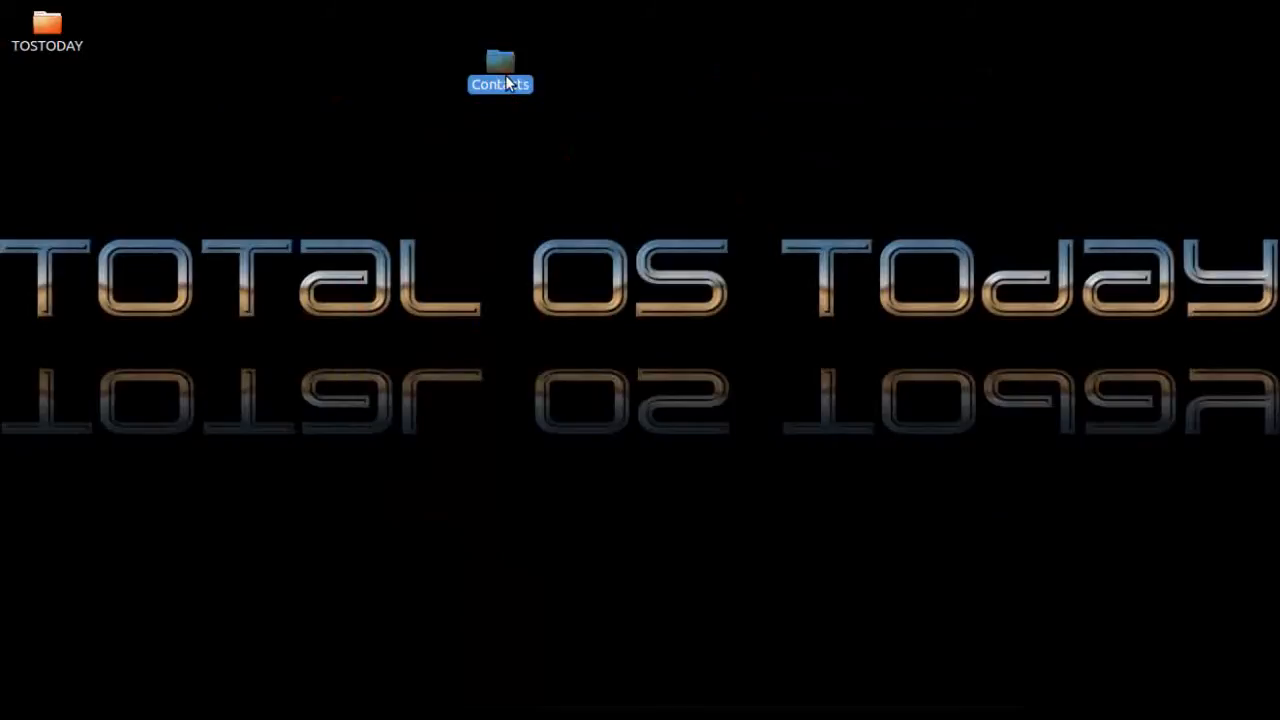
{"action": "left_click_drag", "start_coordinate": [500, 70], "coordinate": [500, 124]}
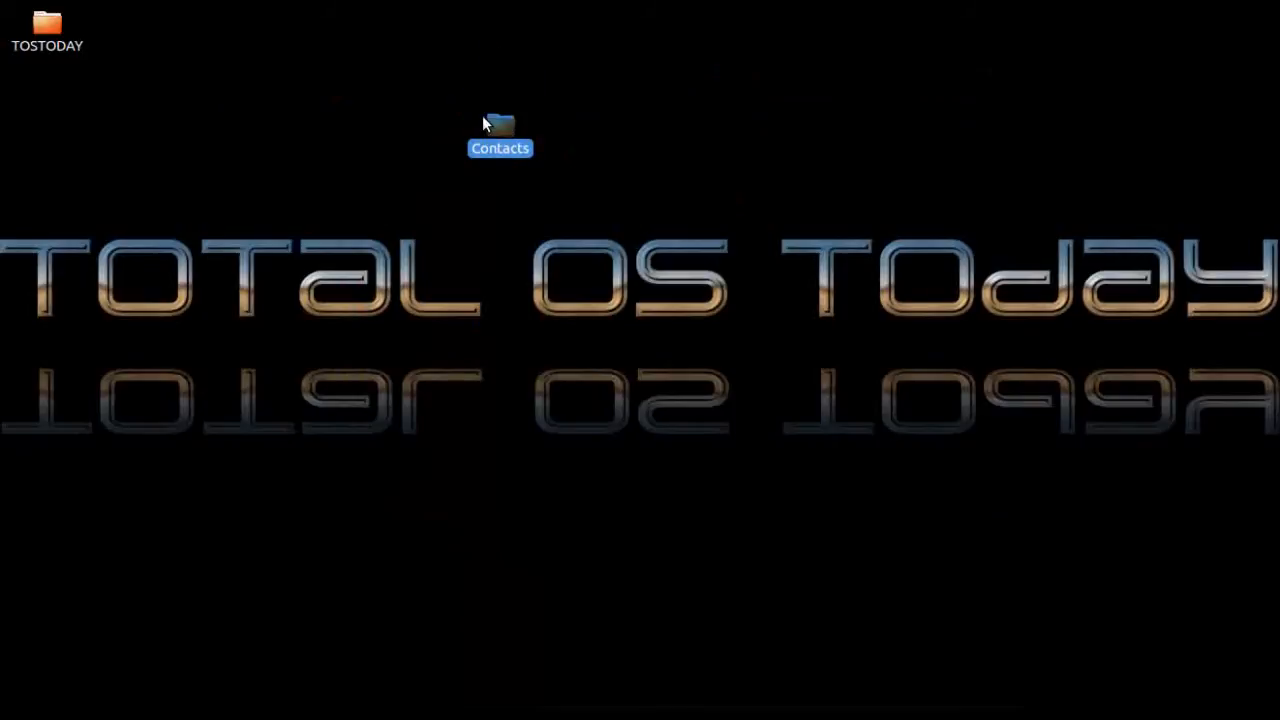
{"action": "double_click", "coordinate": [500, 130]}
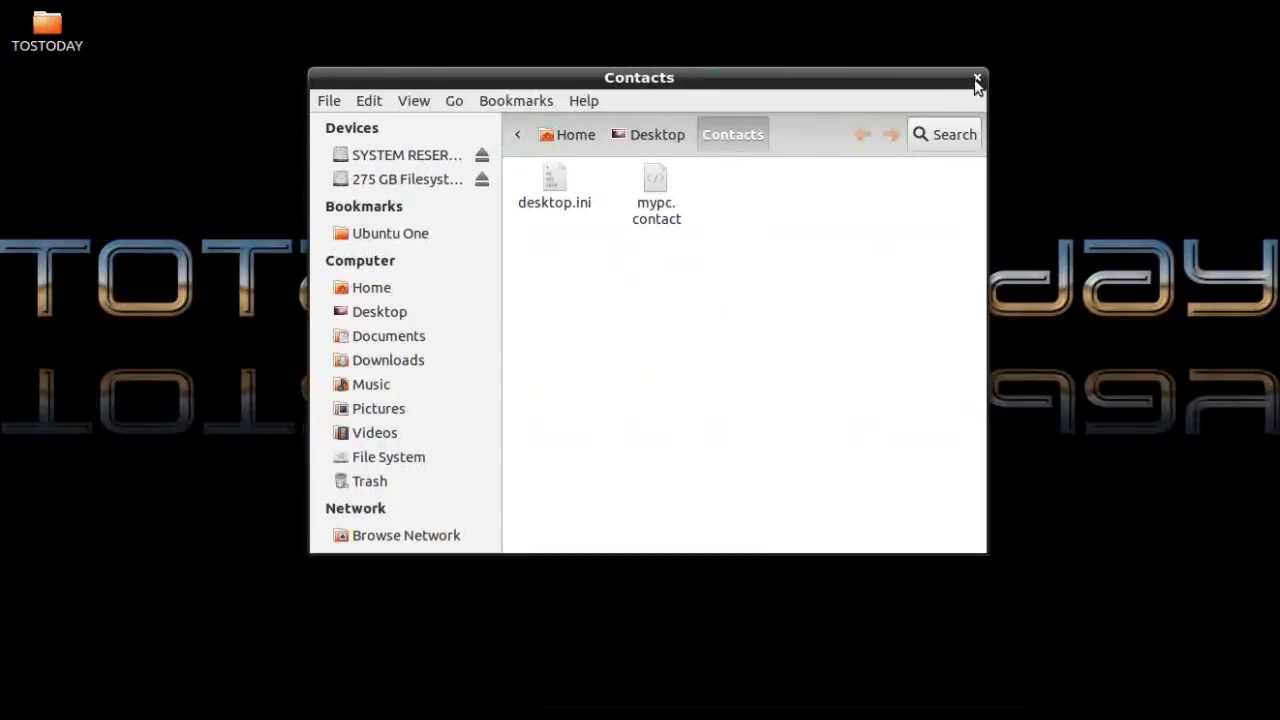
Step: Close the Contacts window, reopen the folder briefly, and close it again
{"action": "left_click", "coordinate": [976, 78]}
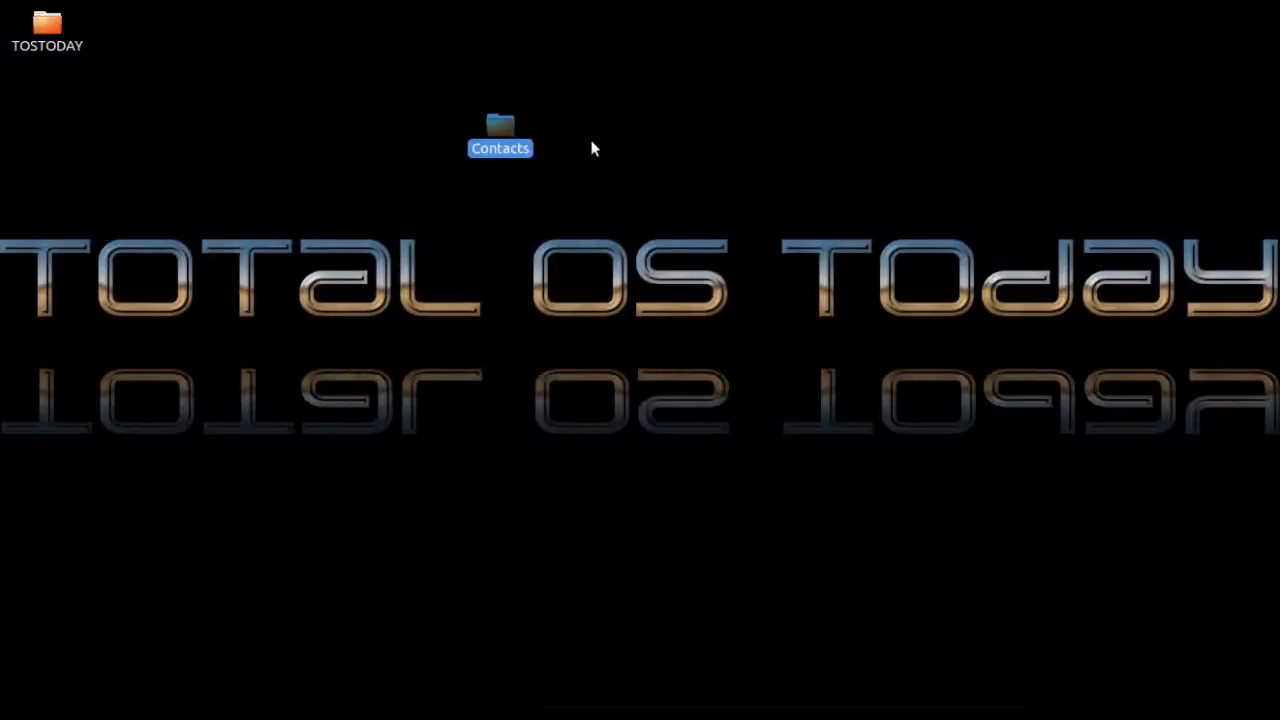
{"action": "double_click", "coordinate": [500, 136]}
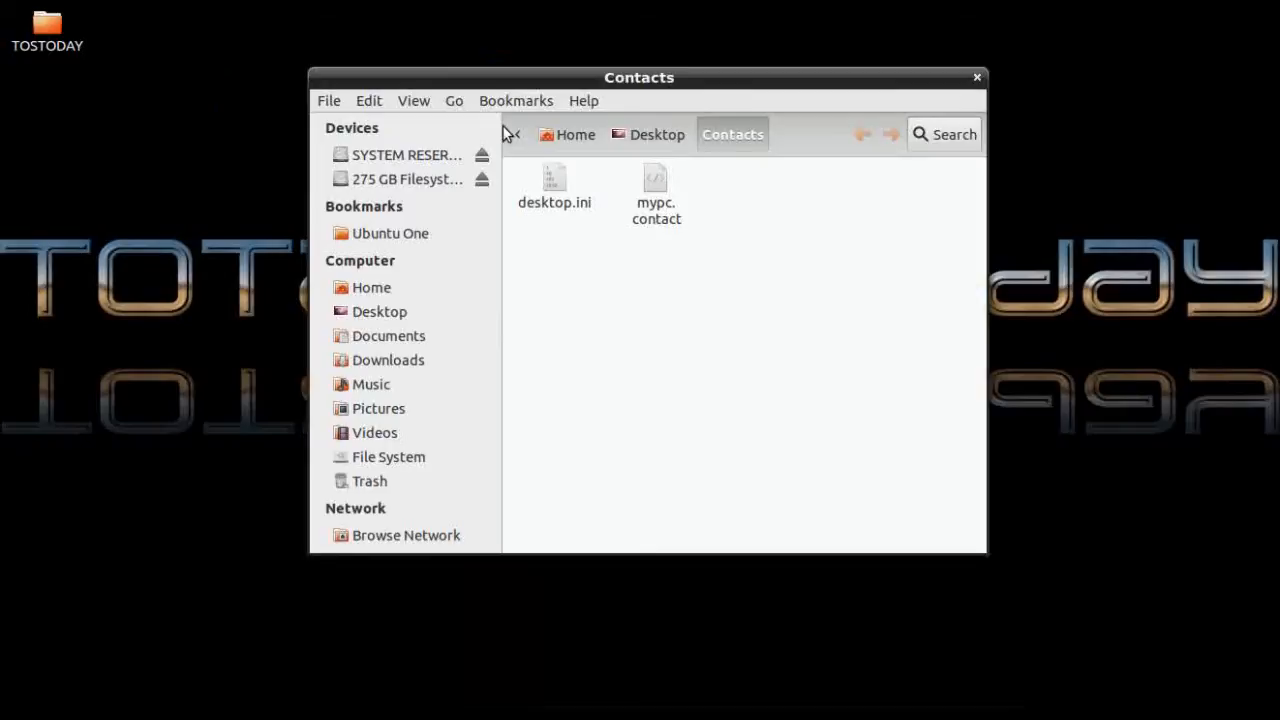
{"action": "mouse_move", "coordinate": [976, 80]}
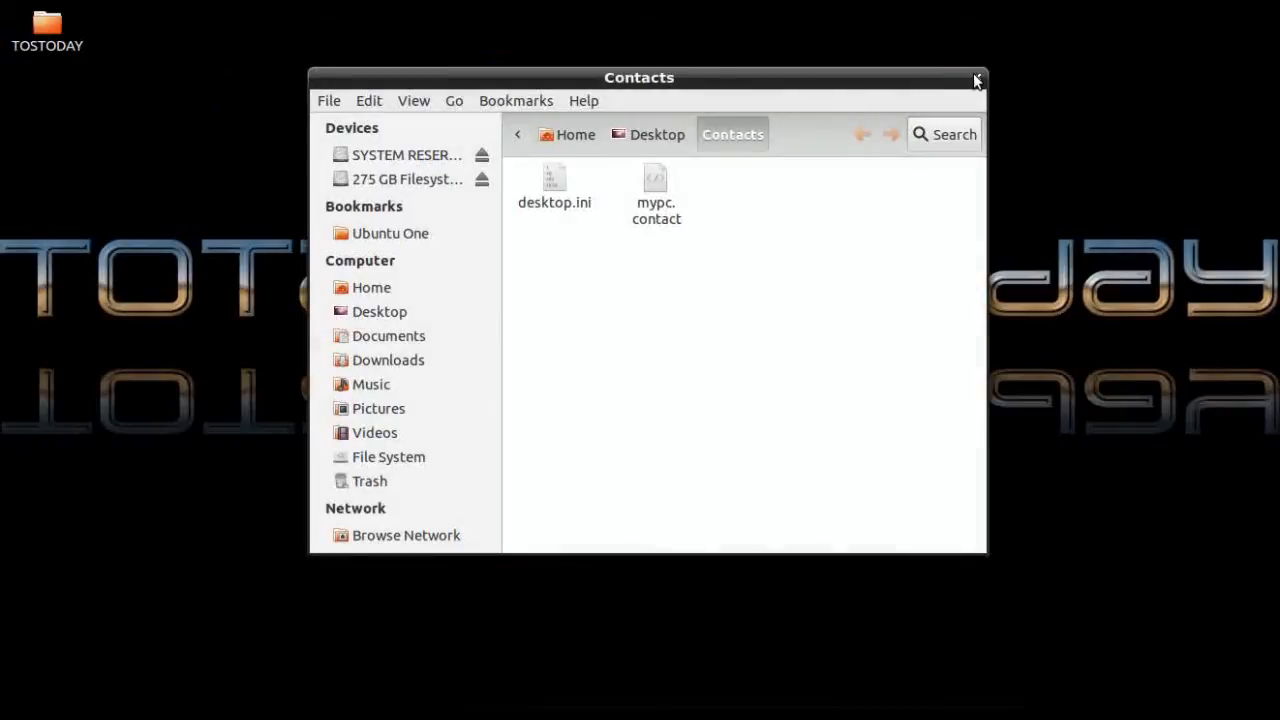
{"action": "left_click", "coordinate": [976, 80]}
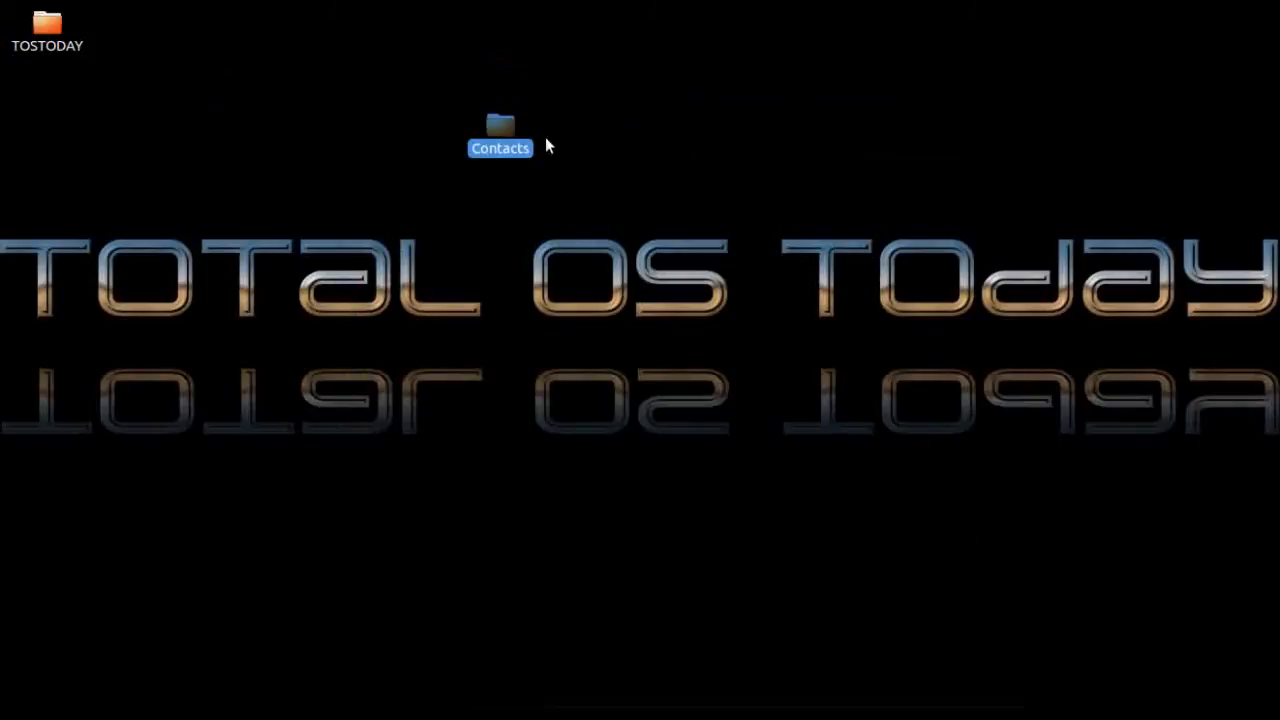
{"action": "mouse_move", "coordinate": [518, 138]}
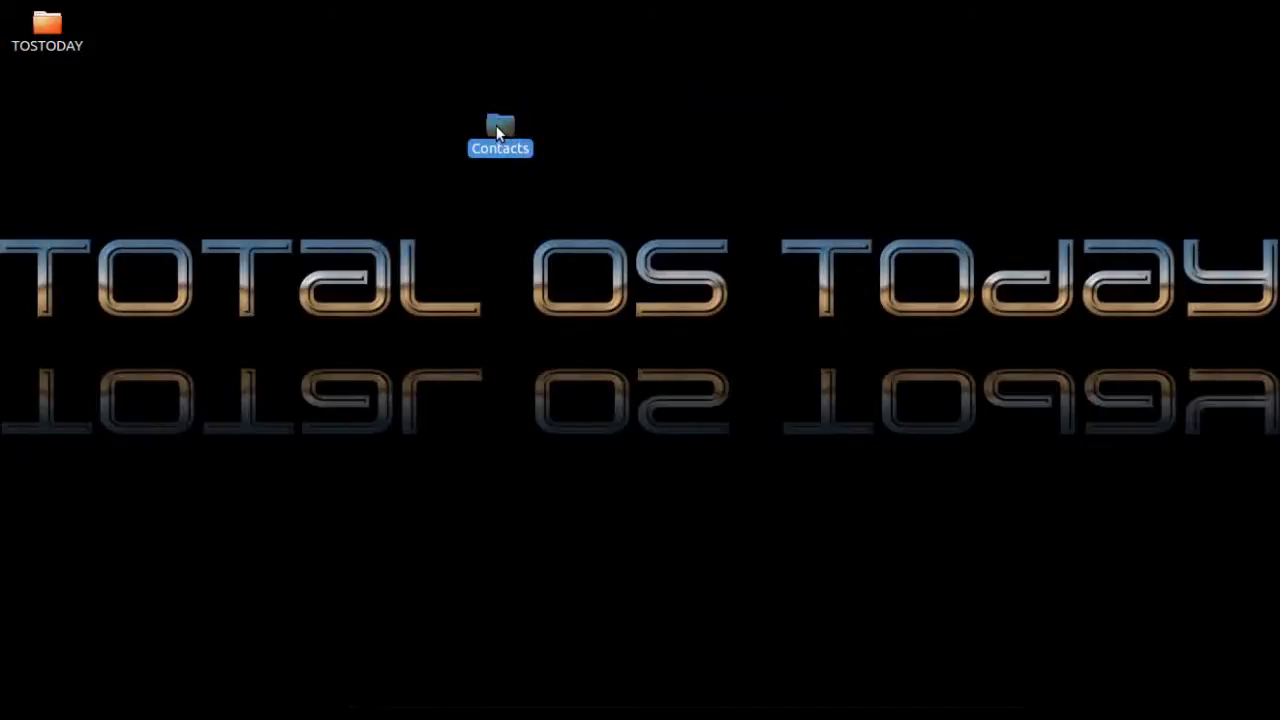
Step: Drag the Contacts icon left across the desktop to sit under the TOSTODAY folder
{"action": "left_click_drag", "start_coordinate": [500, 136], "coordinate": [344, 148]}
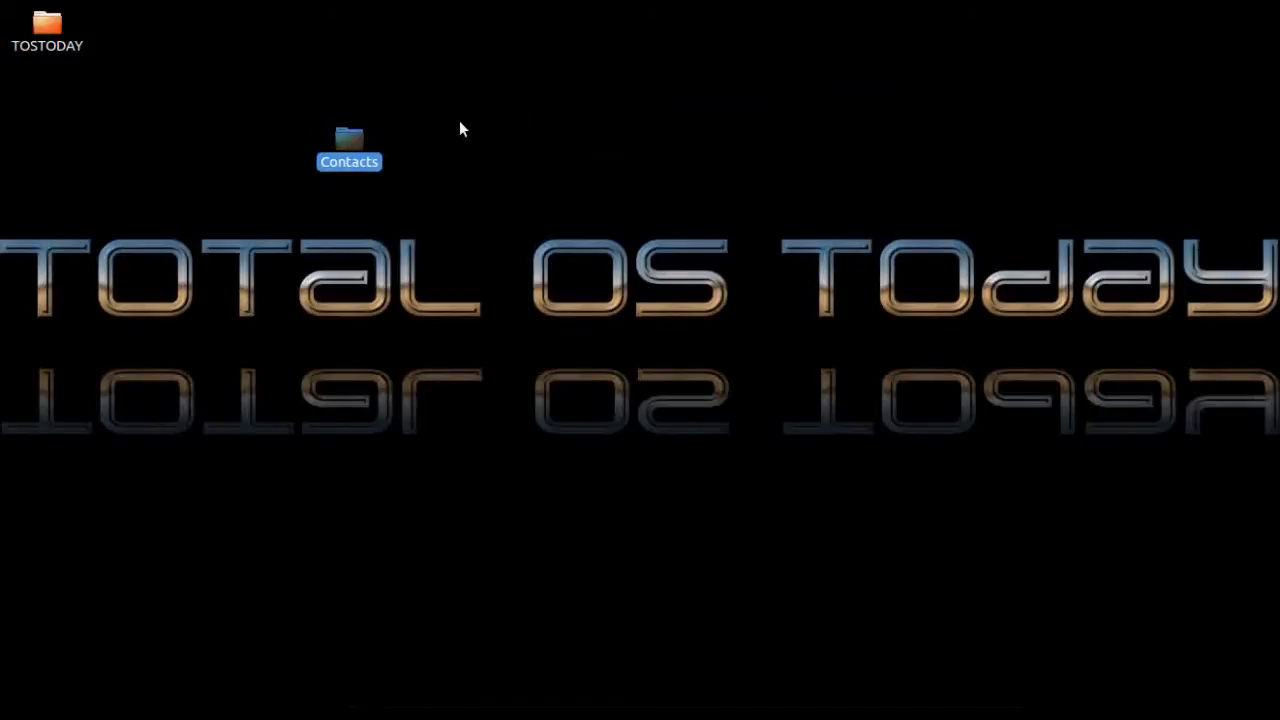
{"action": "mouse_move", "coordinate": [348, 148]}
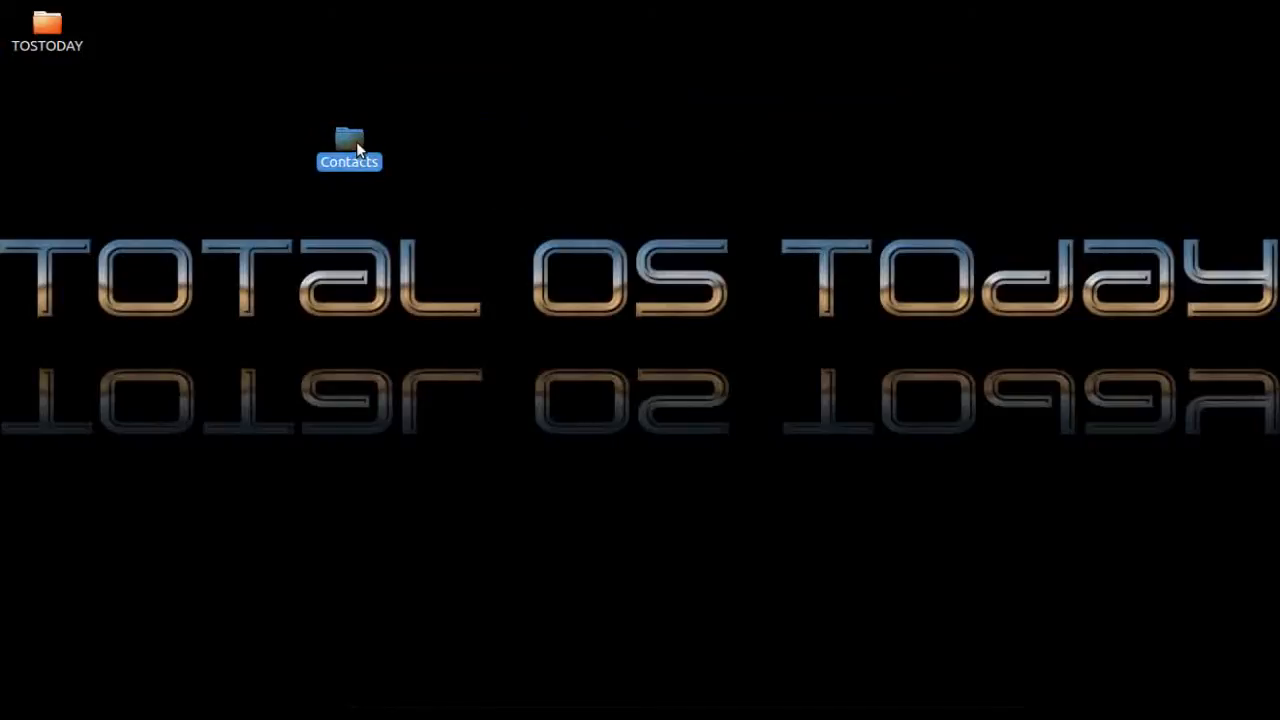
{"action": "left_click_drag", "start_coordinate": [348, 144], "coordinate": [208, 144]}
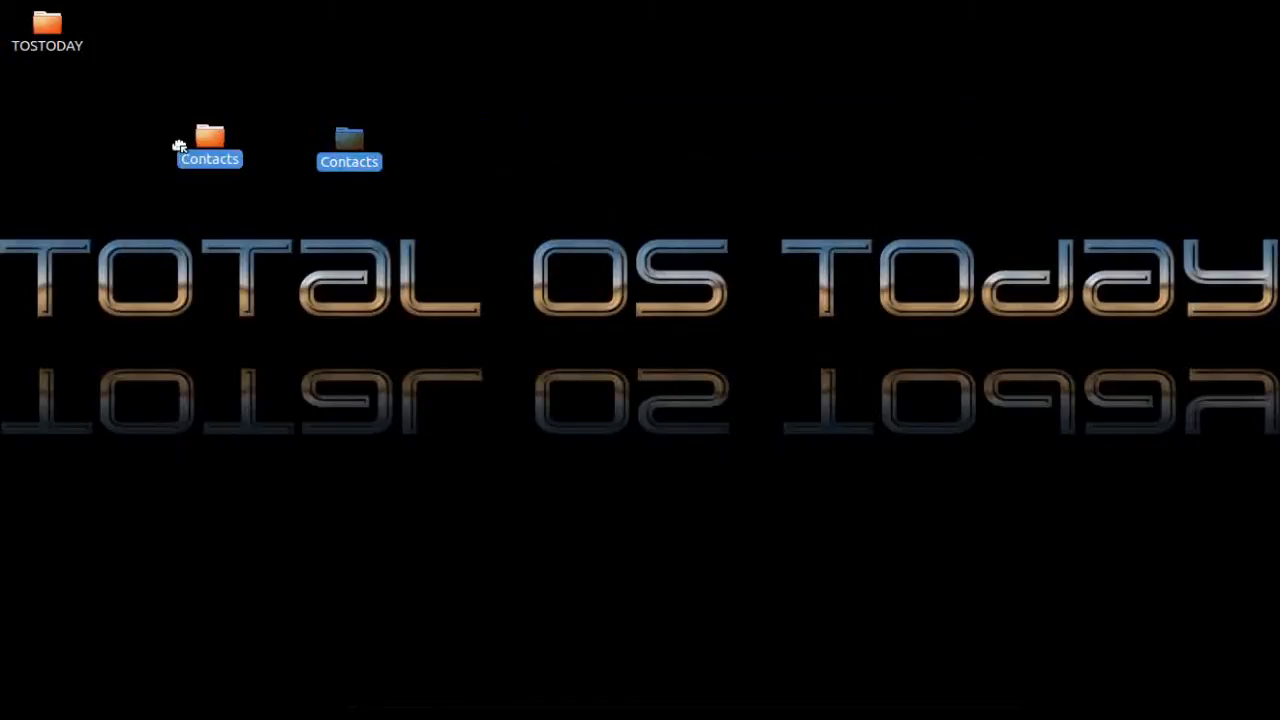
{"action": "left_click_drag", "start_coordinate": [208, 148], "coordinate": [56, 124]}
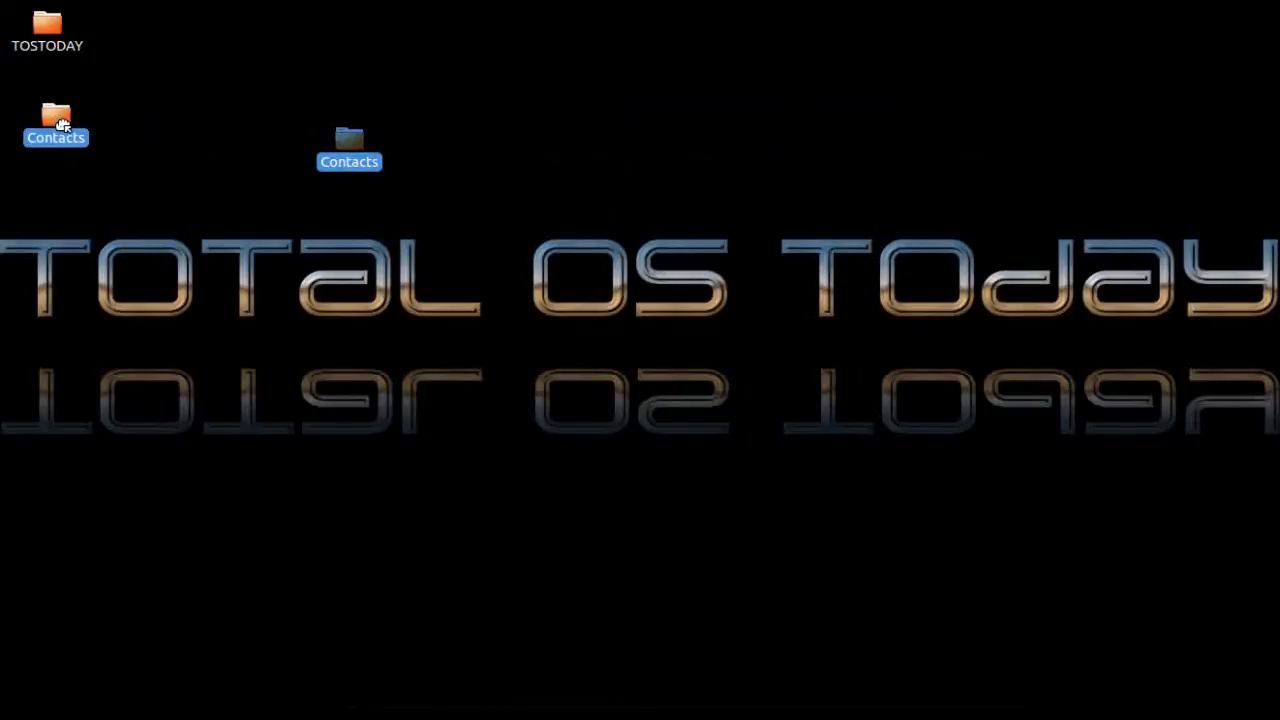